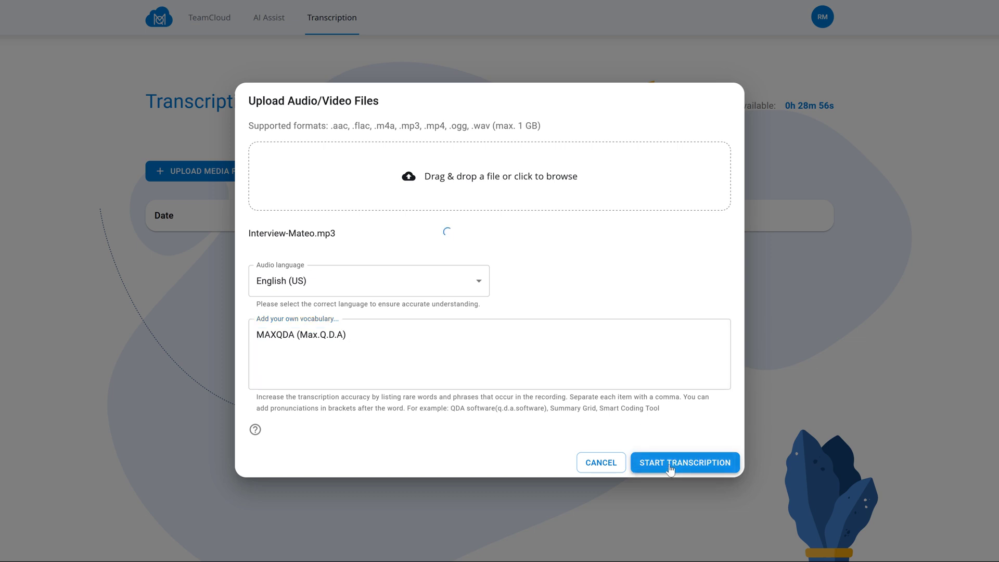
Step: Submit Interview-Mateo.mp3 for English (US) transcription from the upload dialog
left_click(685, 462)
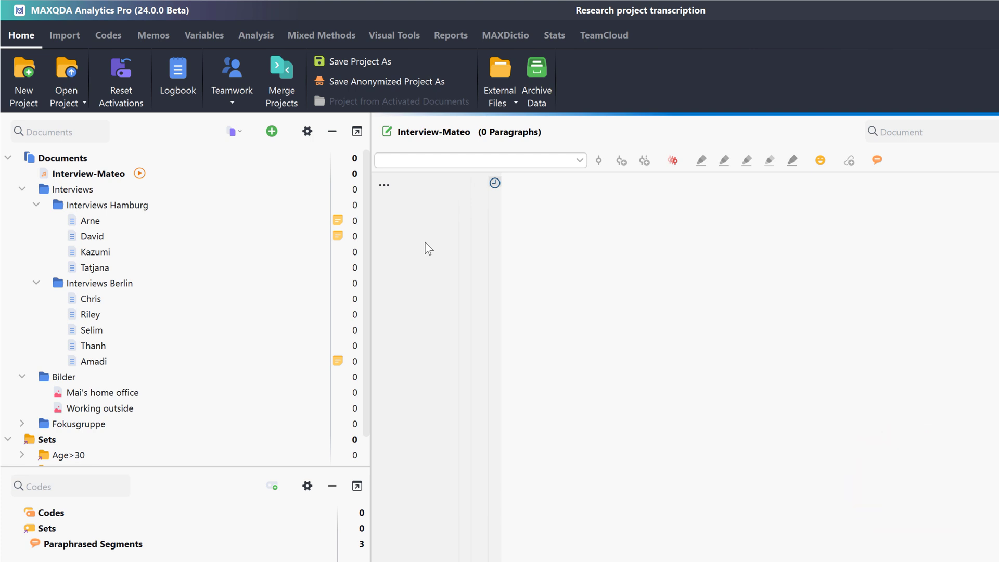
Step: Choose automatic transcription with MAXQDA Transcription for the Interview-Mateo document
left_click(88, 173)
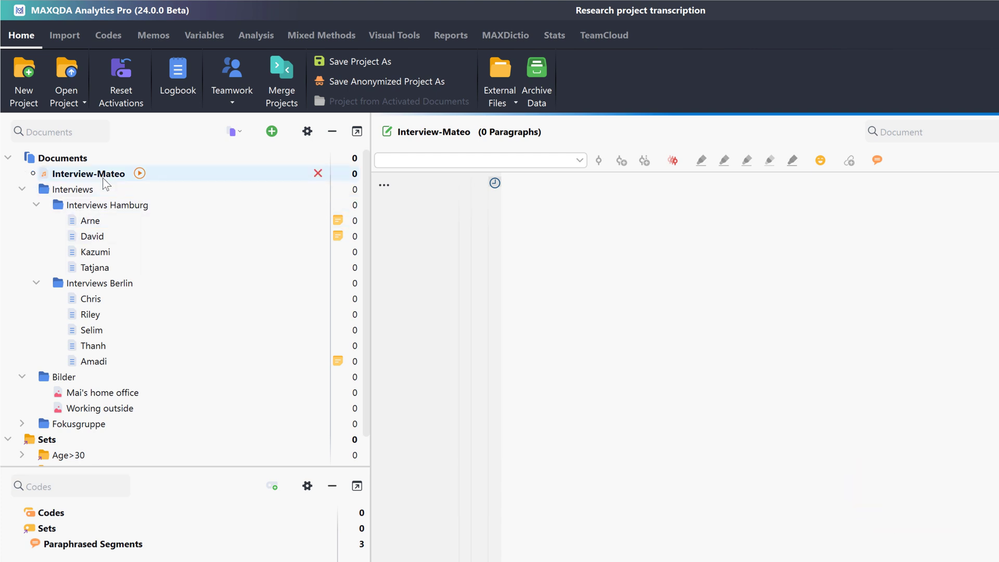
right_click(89, 173)
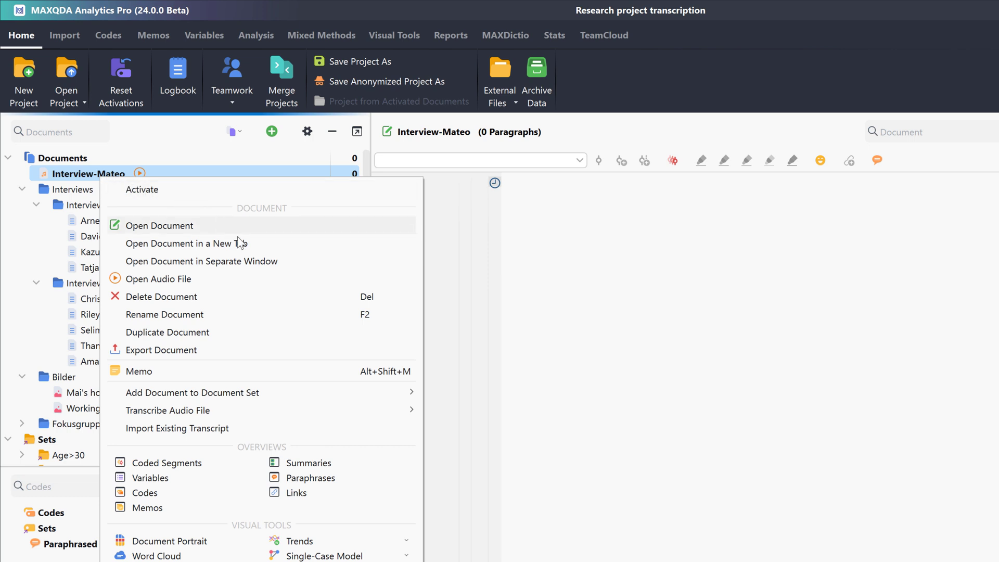
mouse_move(168, 411)
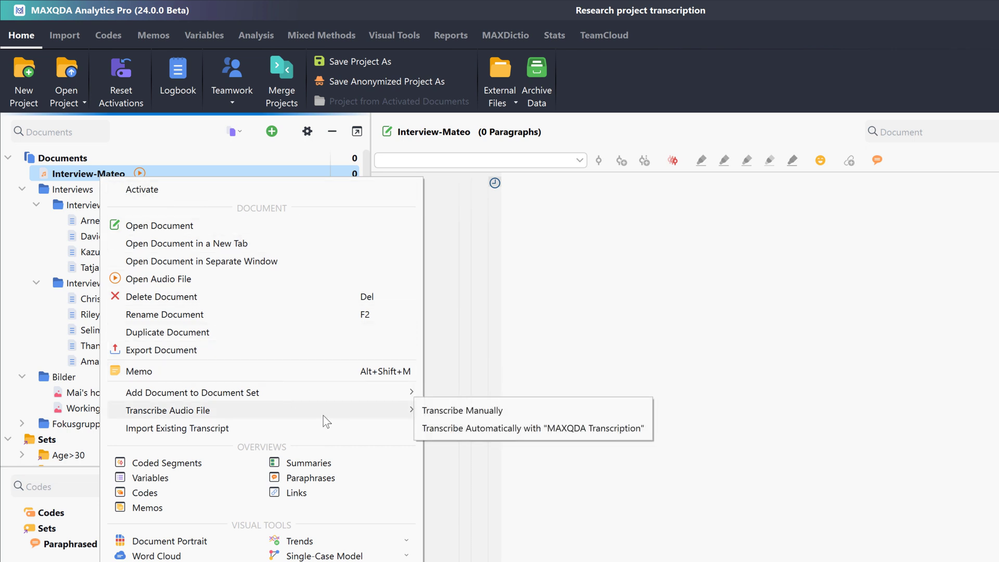
mouse_move(619, 428)
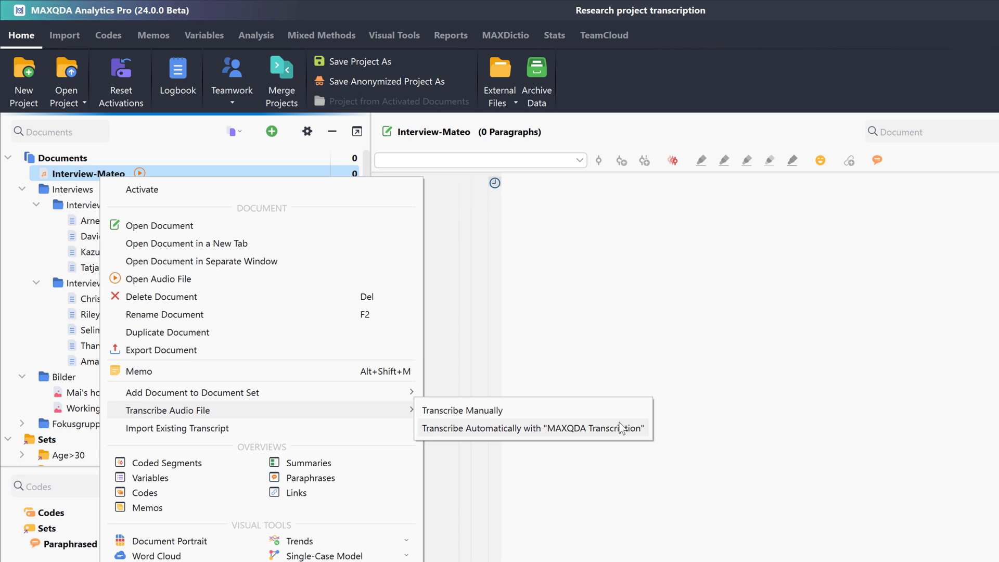
left_click(535, 428)
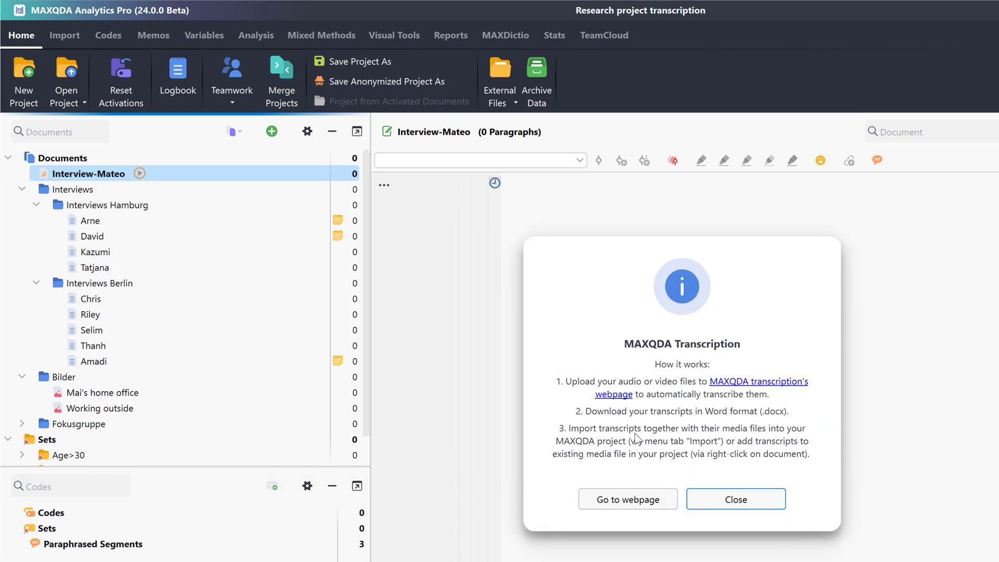
mouse_move(625, 490)
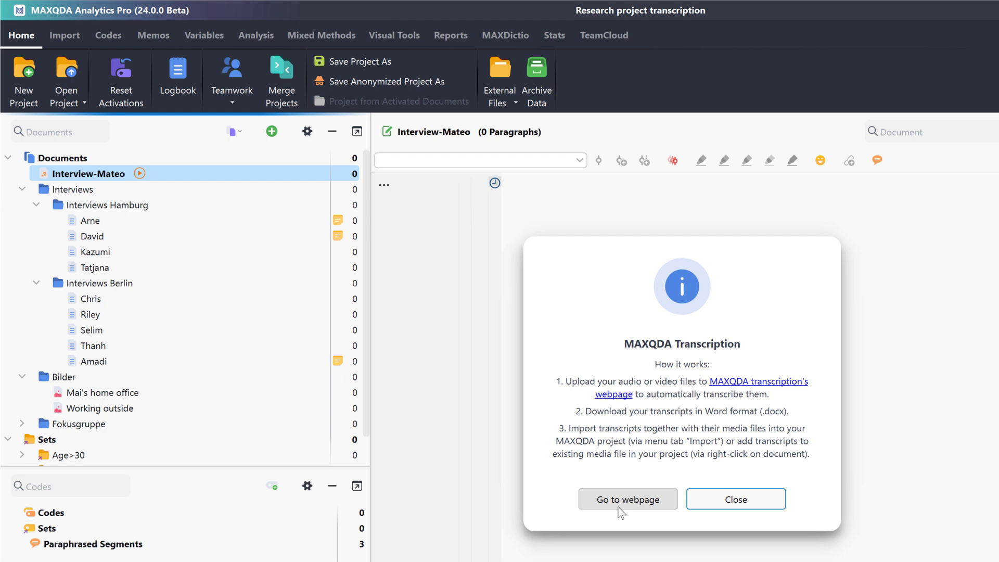
Step: Go to the MAXQDA Transcription webpage and begin uploading a media file
left_click(628, 499)
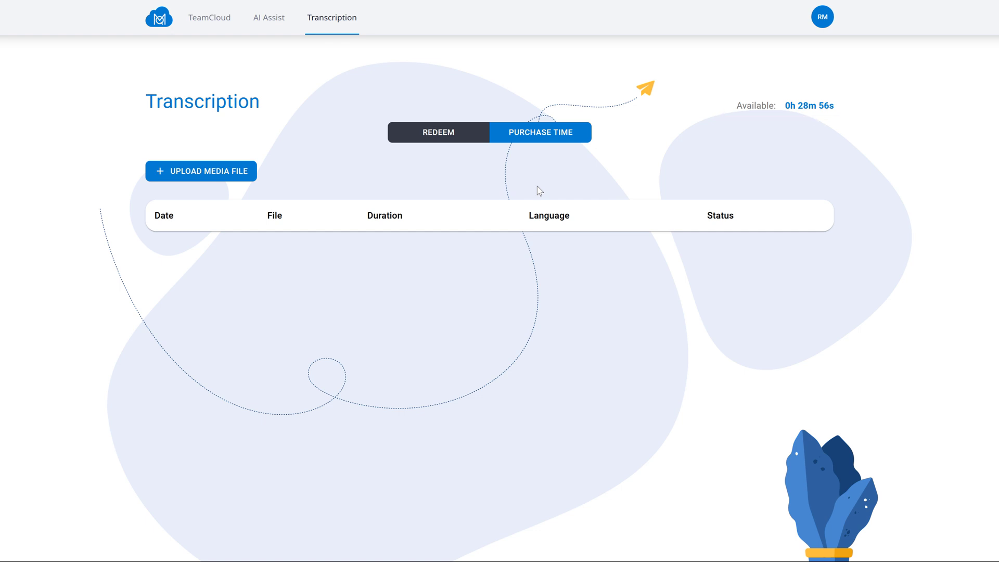
mouse_move(224, 179)
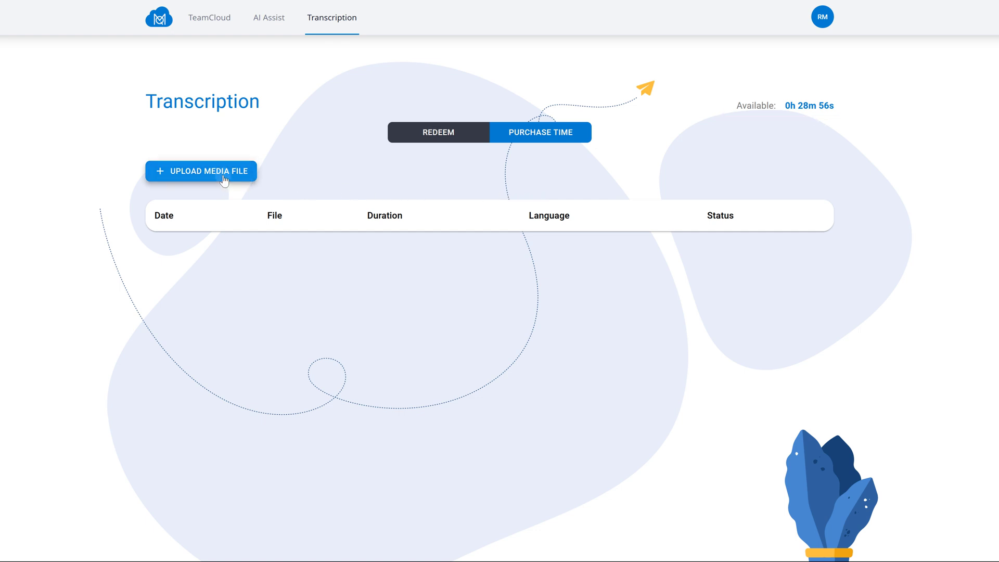
left_click(201, 171)
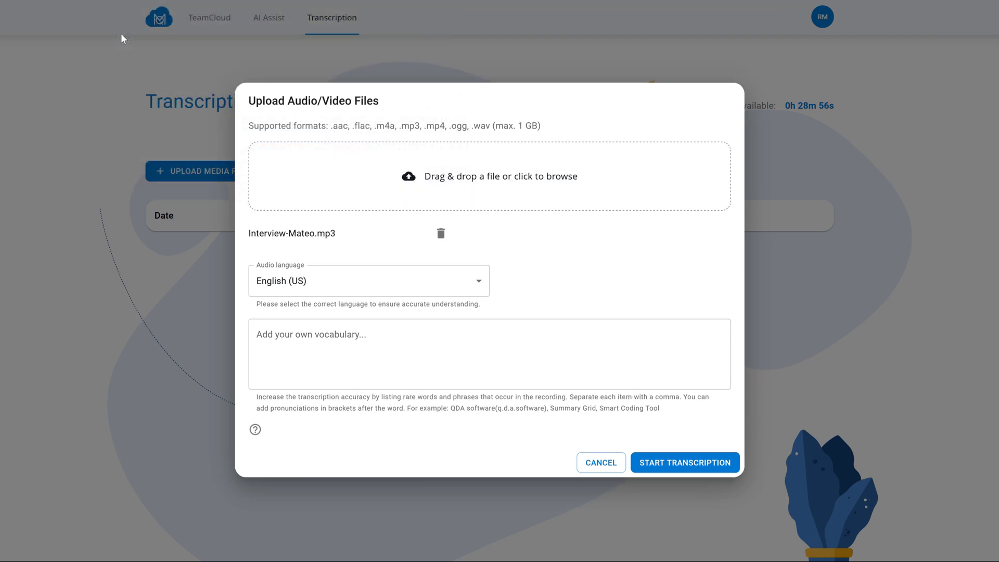
mouse_move(144, 40)
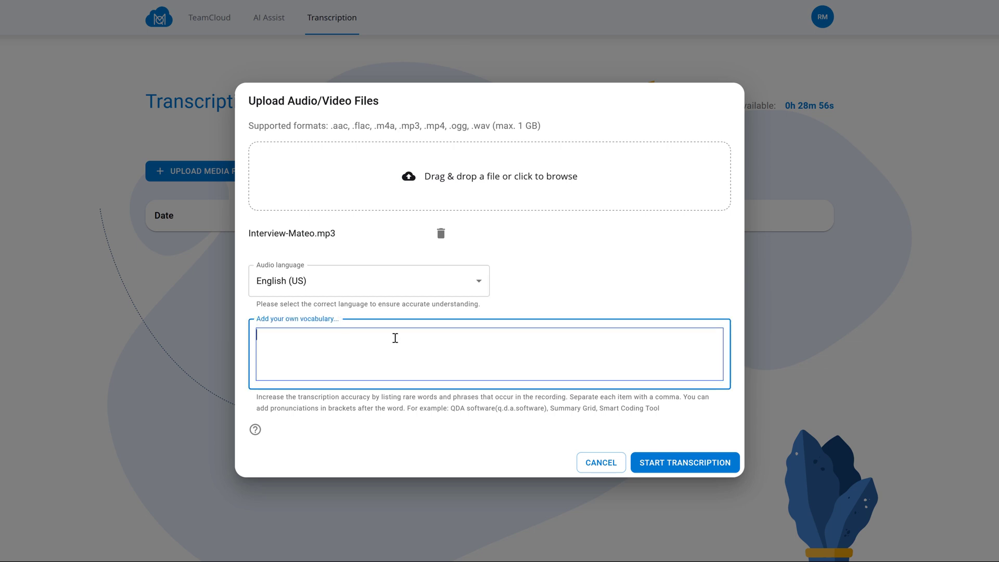
Step: Add 'MAXQDA (Max.Q.D.A)' as custom vocabulary and submit Interview-Mateo.mp3 for transcription
type("MAXQDA (")
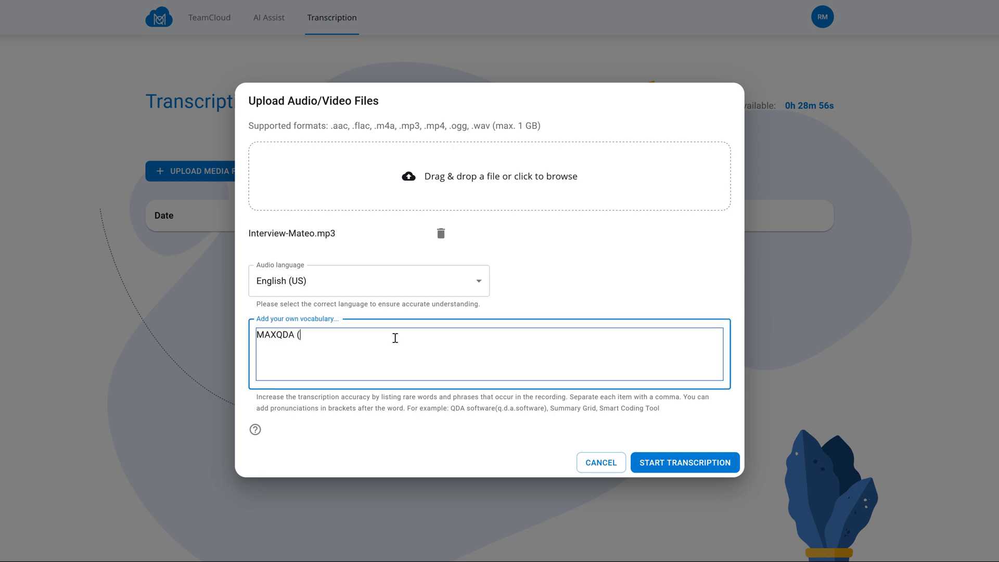
type("Max.Q.D")
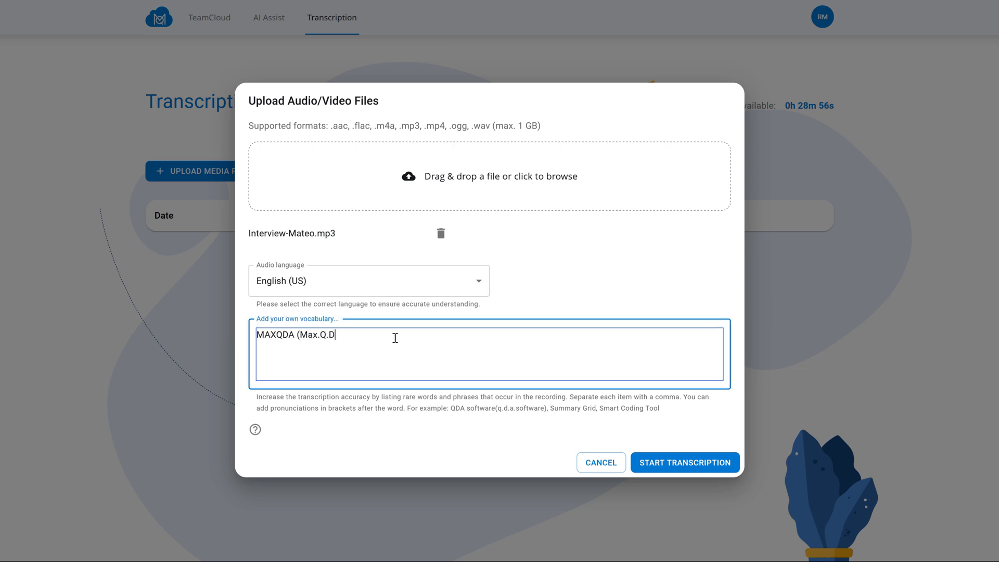
type(".A)")
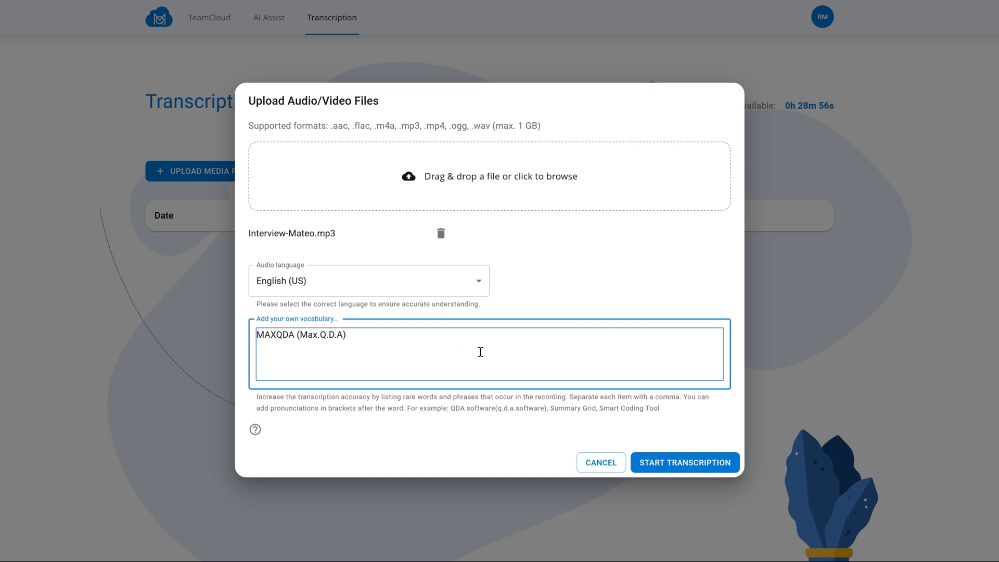
left_click(685, 463)
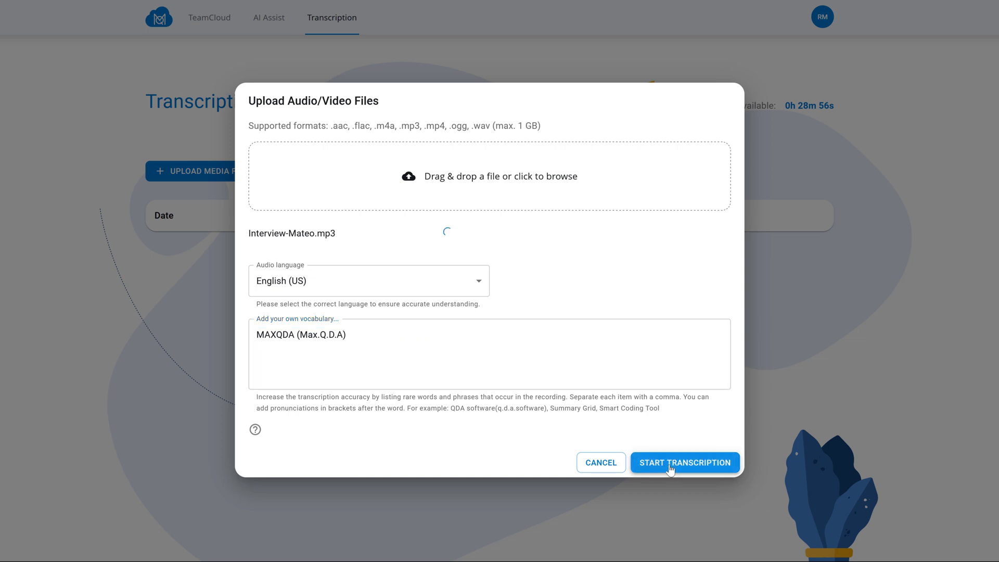
left_click(684, 462)
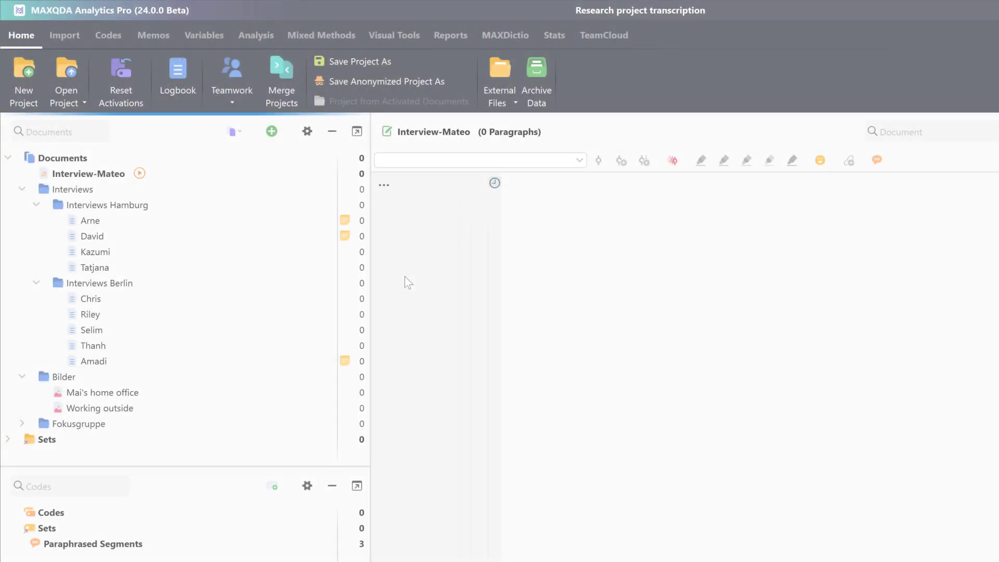
Step: Choose Import Existing Transcript for the Interview-Mateo document
left_click(87, 173)
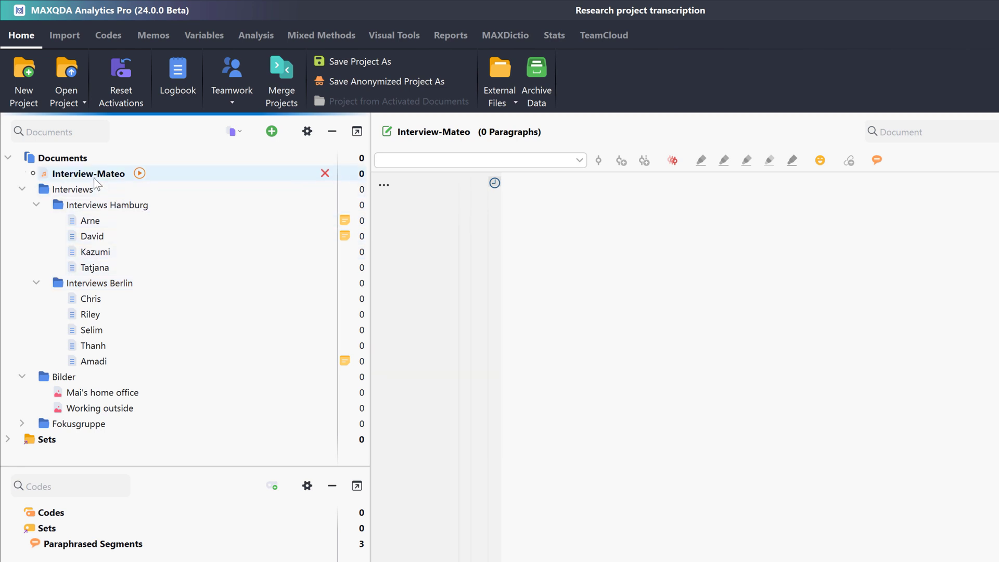
right_click(88, 173)
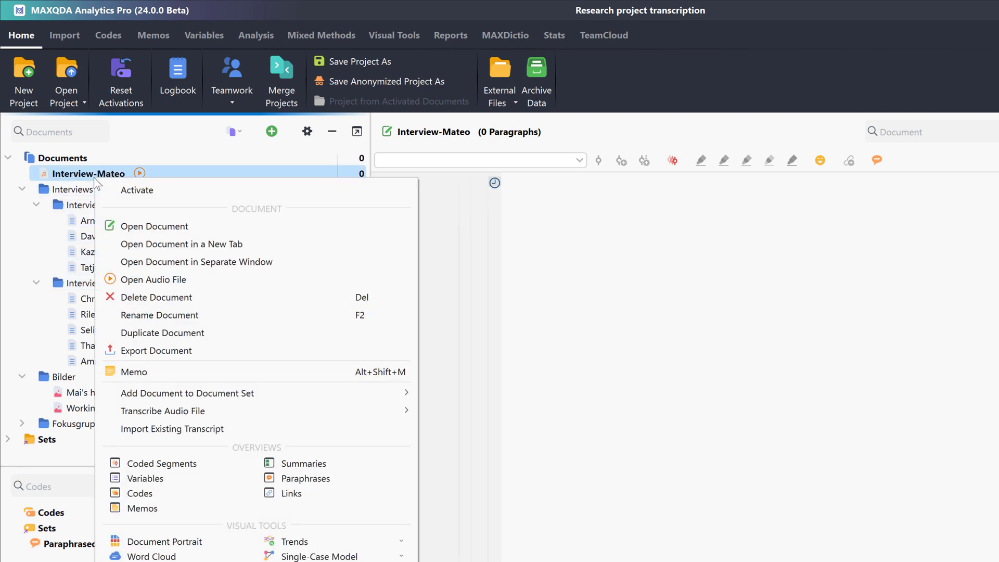
mouse_move(162, 201)
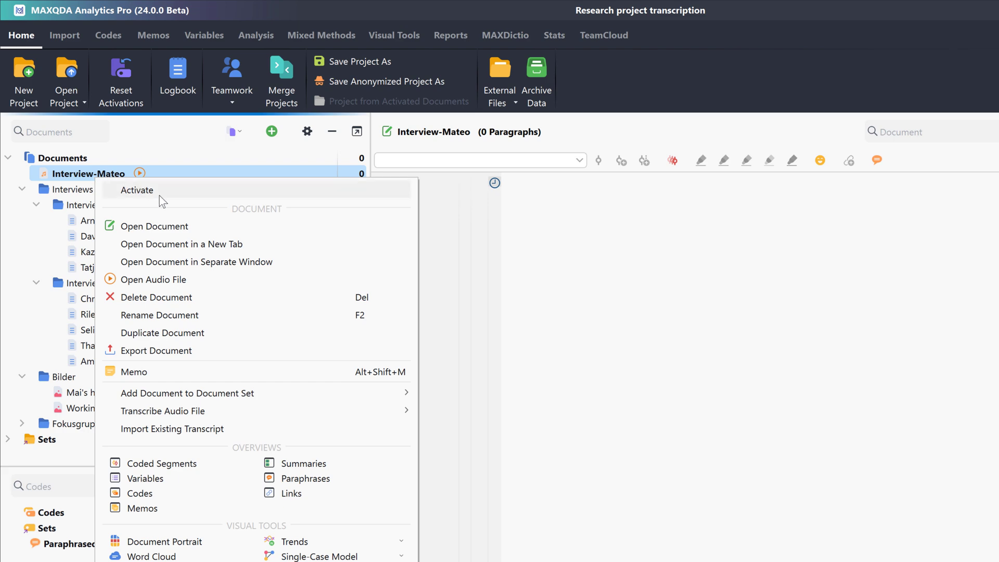
left_click(172, 428)
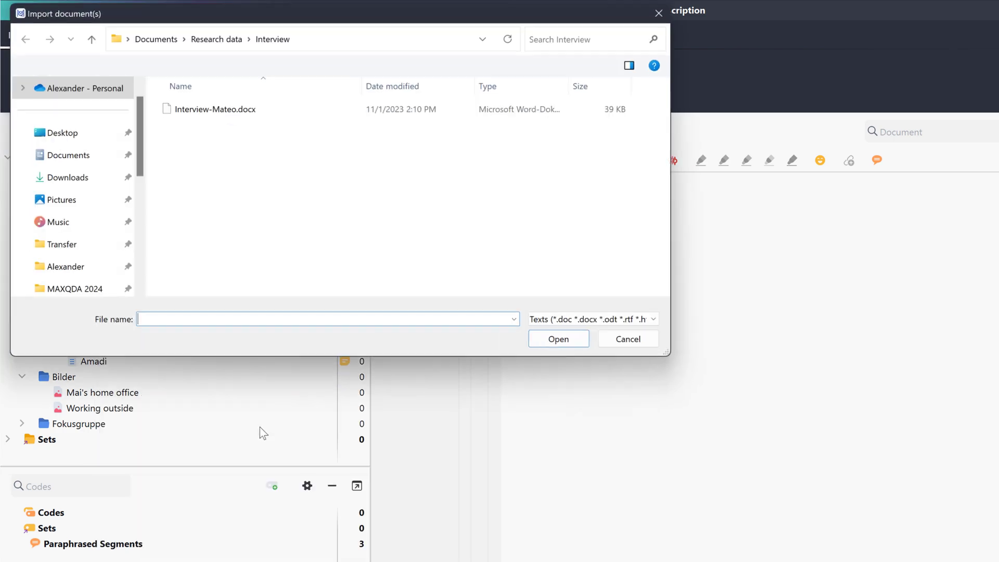